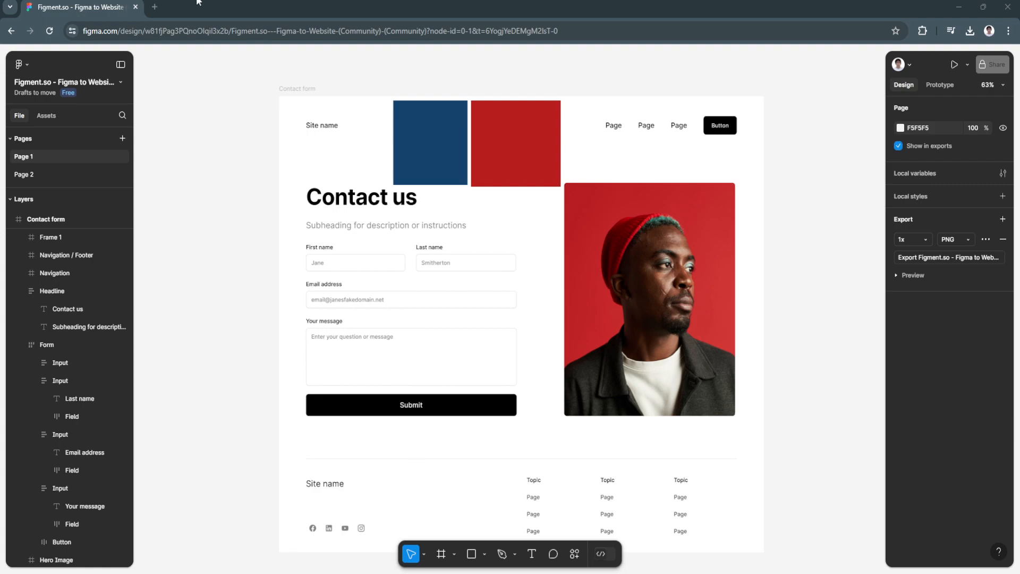
mouse_move(247, 299)
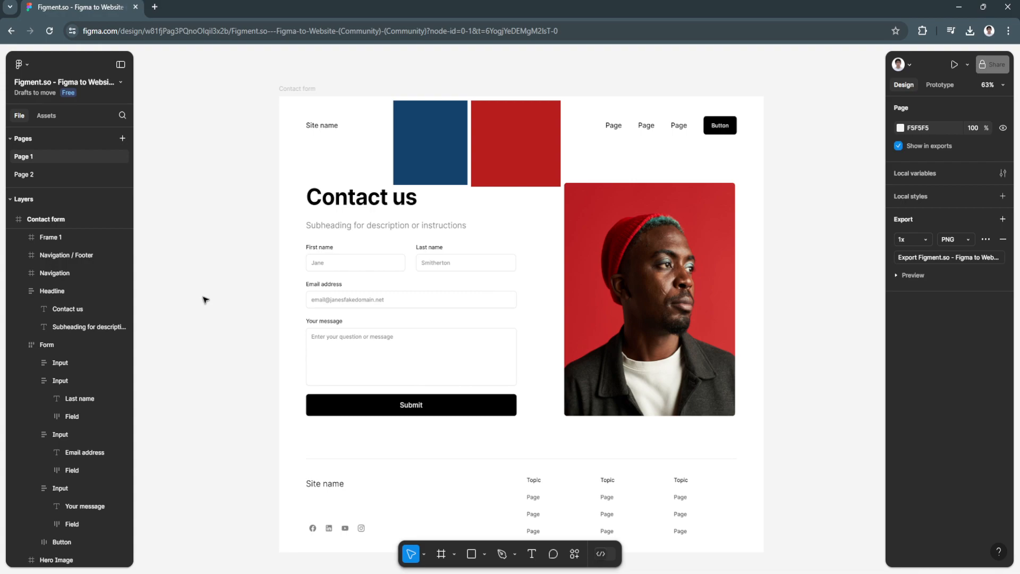
mouse_move(234, 290)
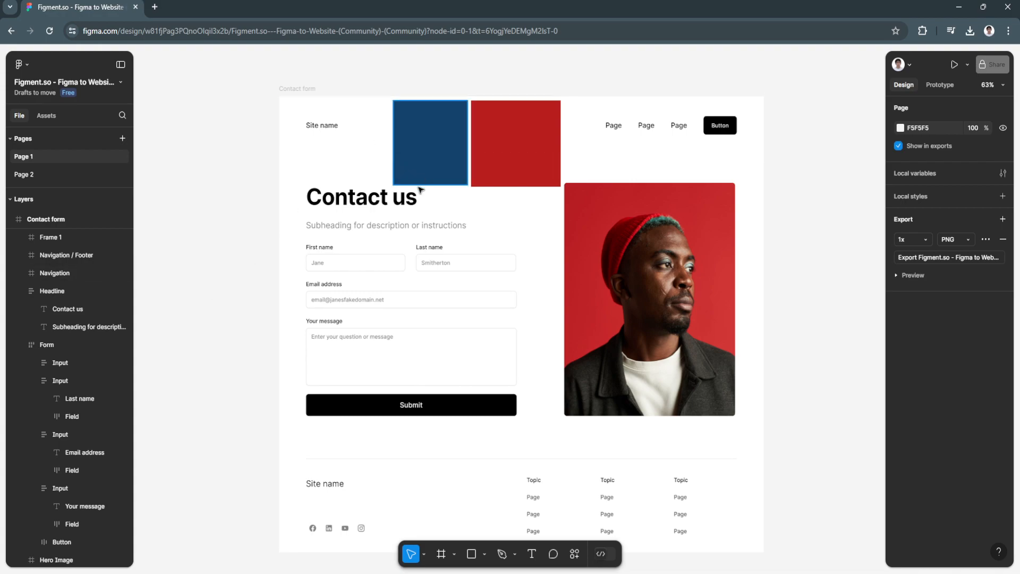
mouse_move(423, 186)
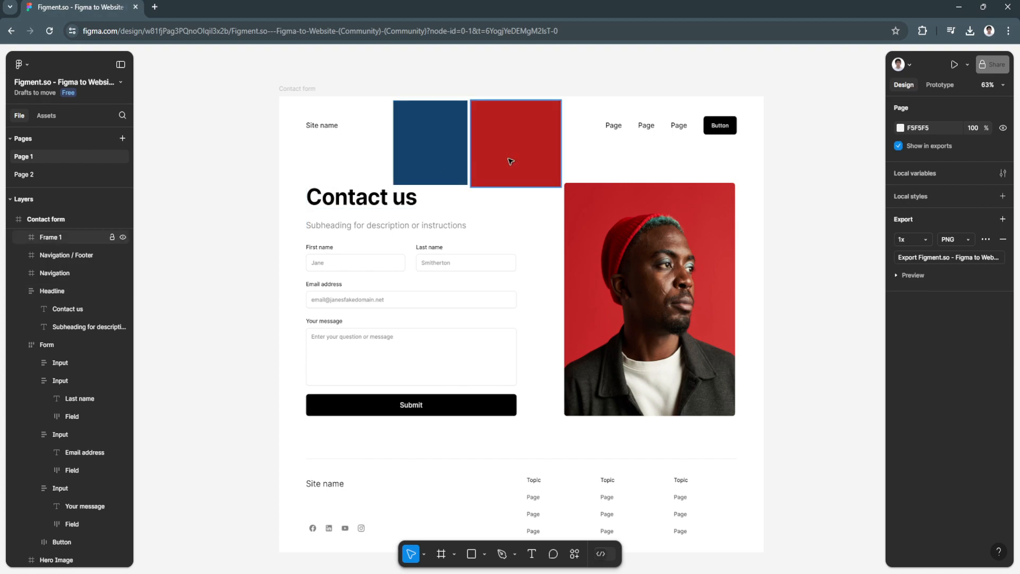
Step: Select the red square and bring up its fill colour B91E1E for editing
click(516, 144)
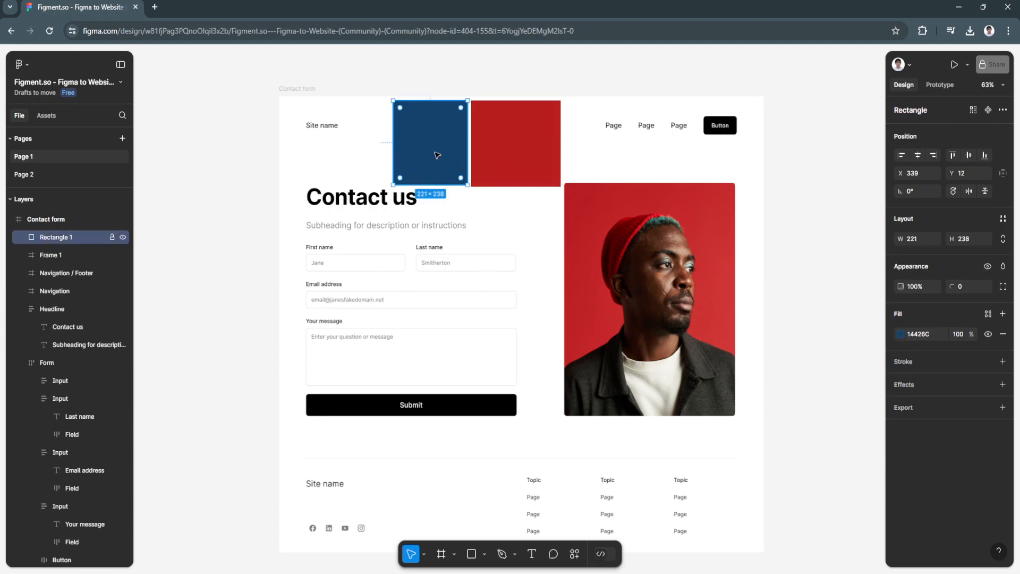
click(515, 143)
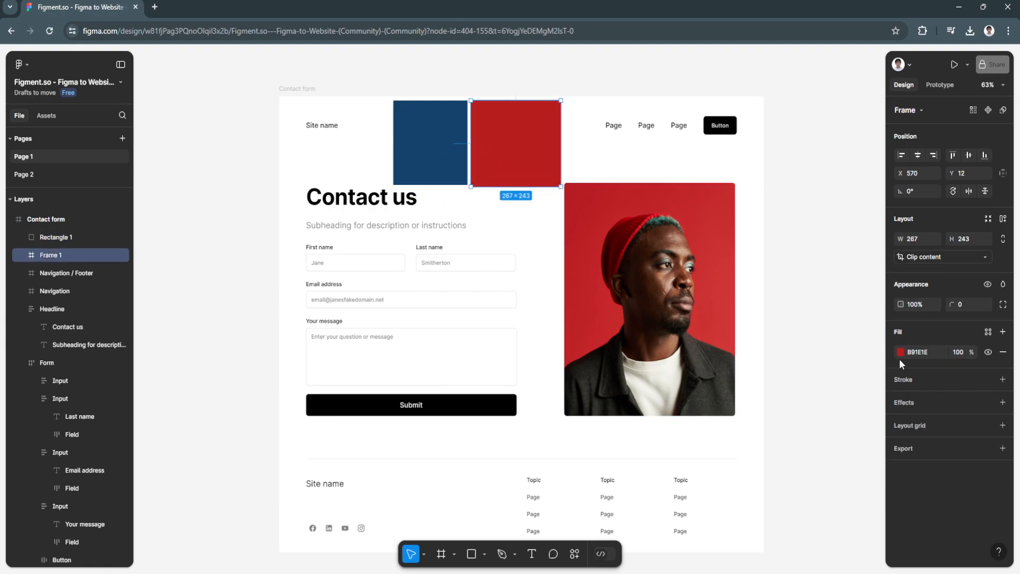
click(902, 352)
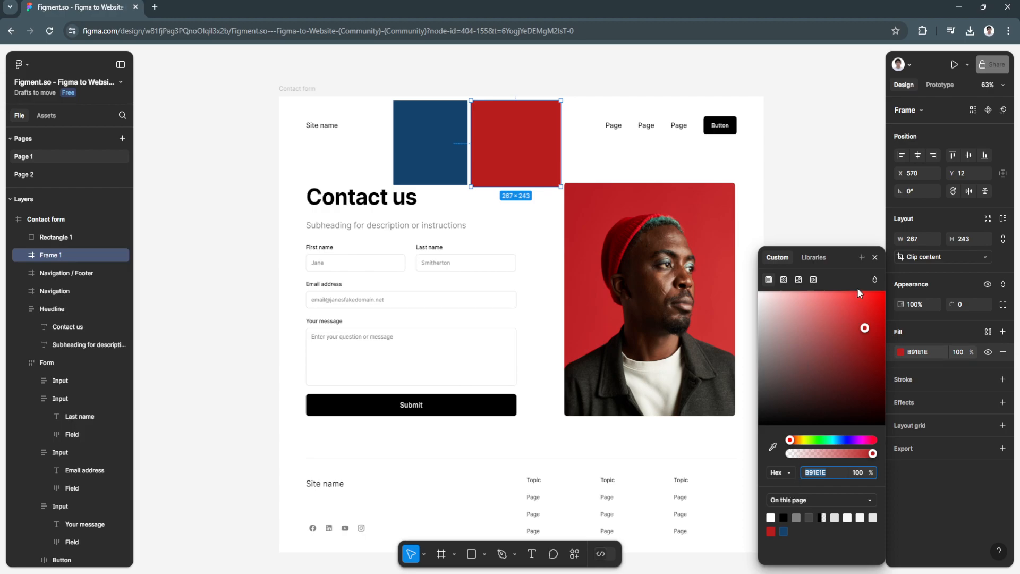
mouse_move(823, 351)
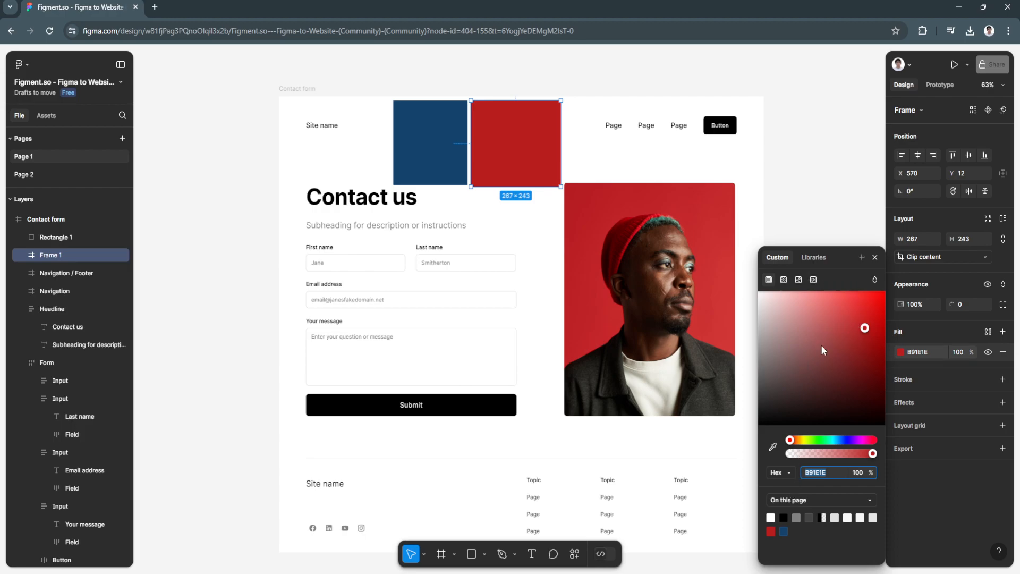
mouse_move(854, 260)
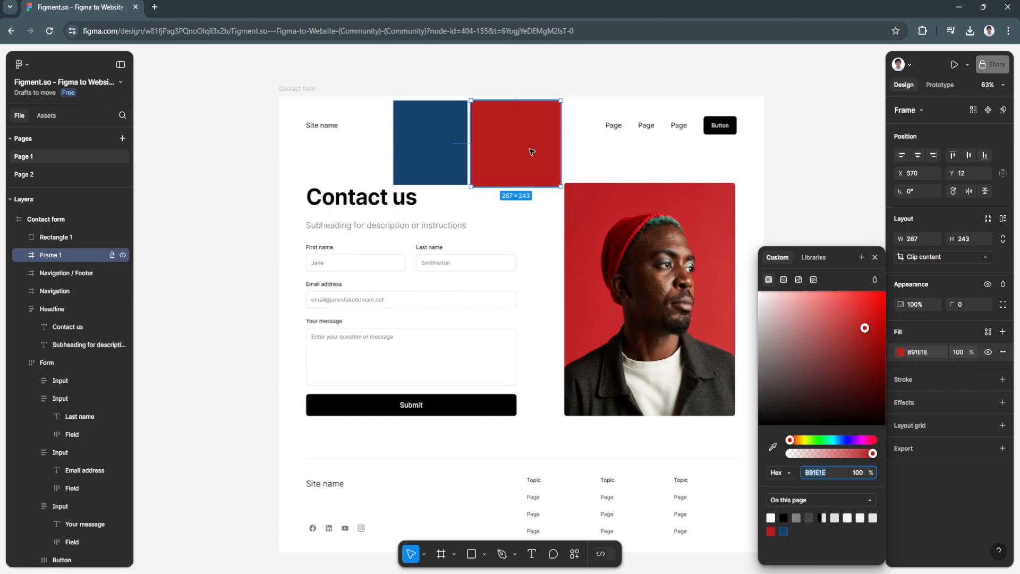
mouse_move(695, 253)
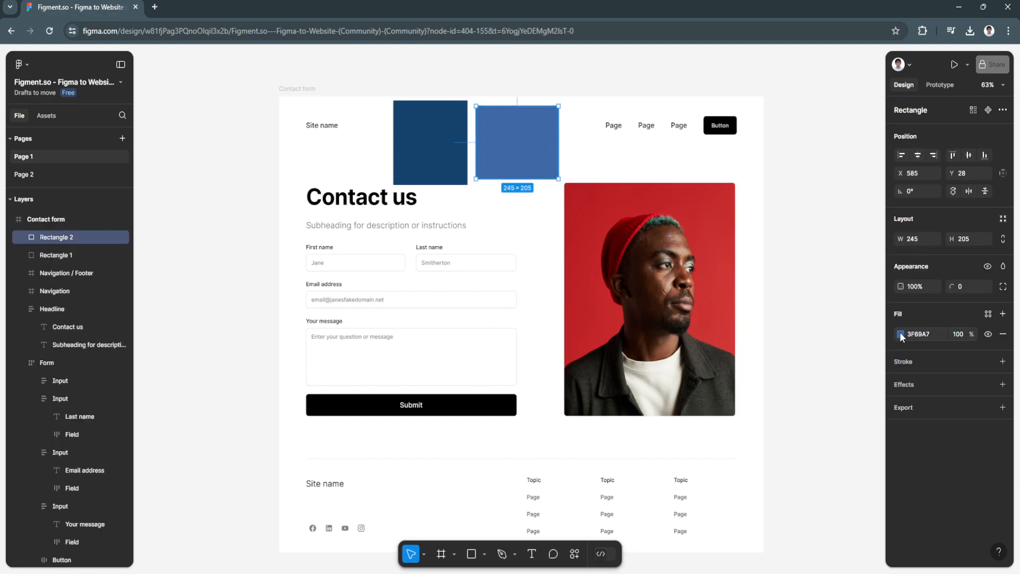
Step: Bring up the fill colour 3F69A7 of the new light blue rectangle for editing
click(901, 334)
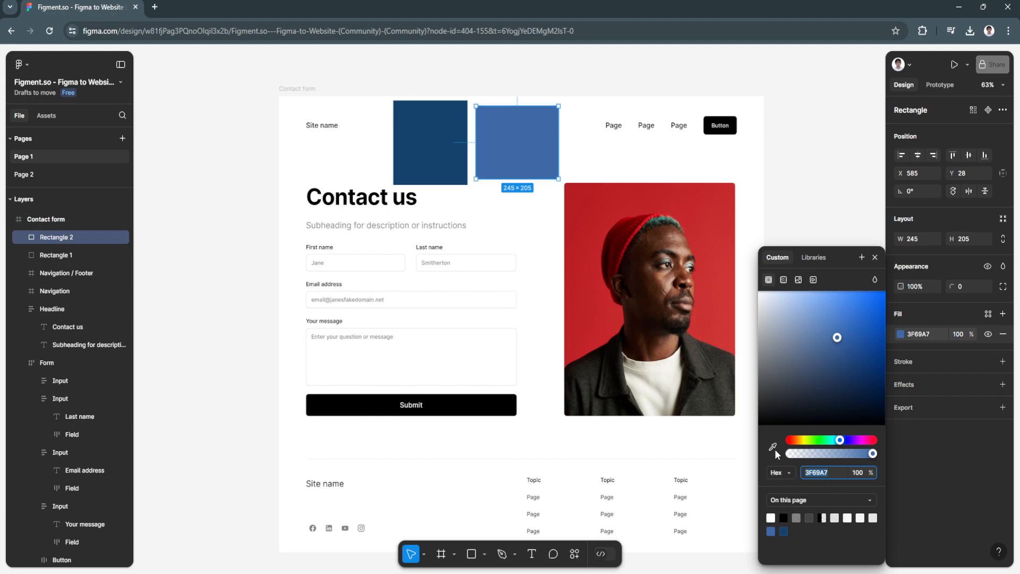
Step: Switch the fill to shared Libraries and agree to the Apple design resources license
click(813, 257)
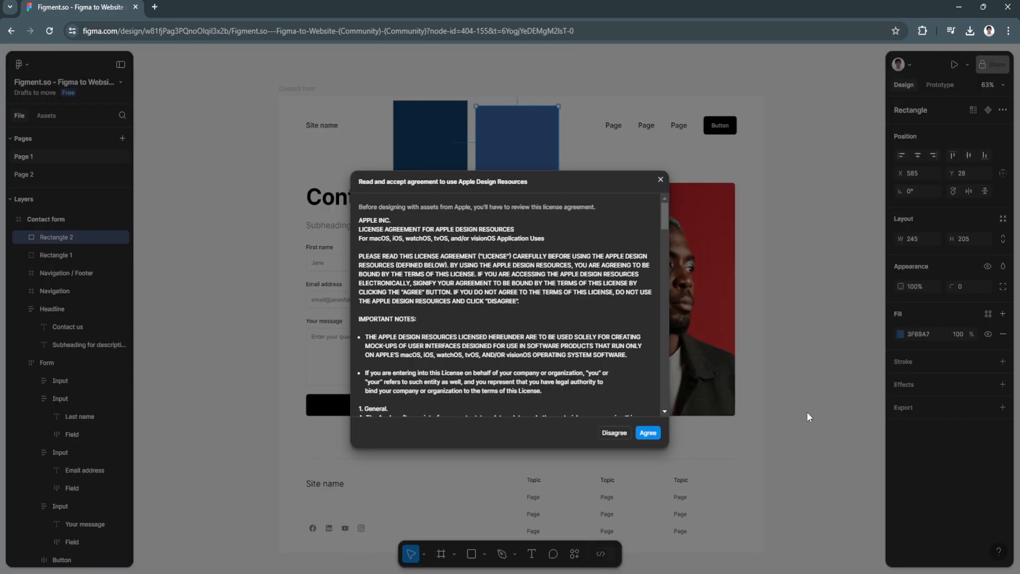
mouse_move(649, 389)
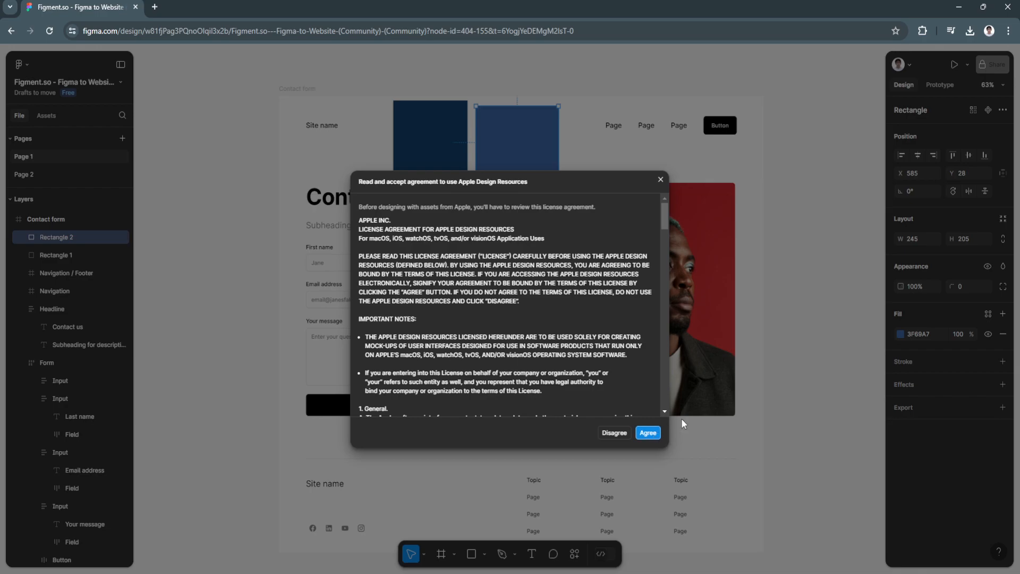
click(648, 433)
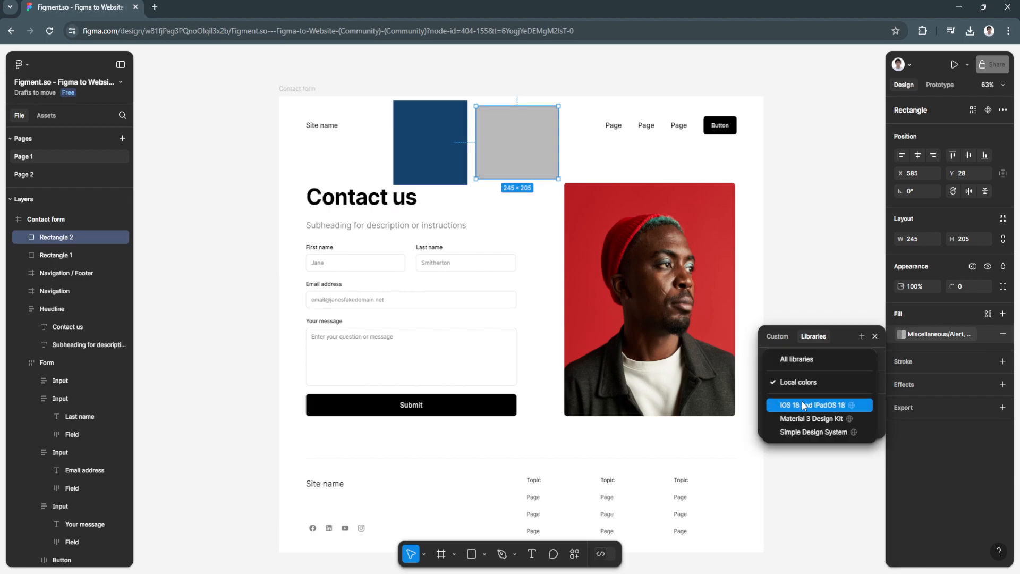
Step: List the iOS 18 and iPadOS 18 colour styles and view the Orange style's details
click(819, 405)
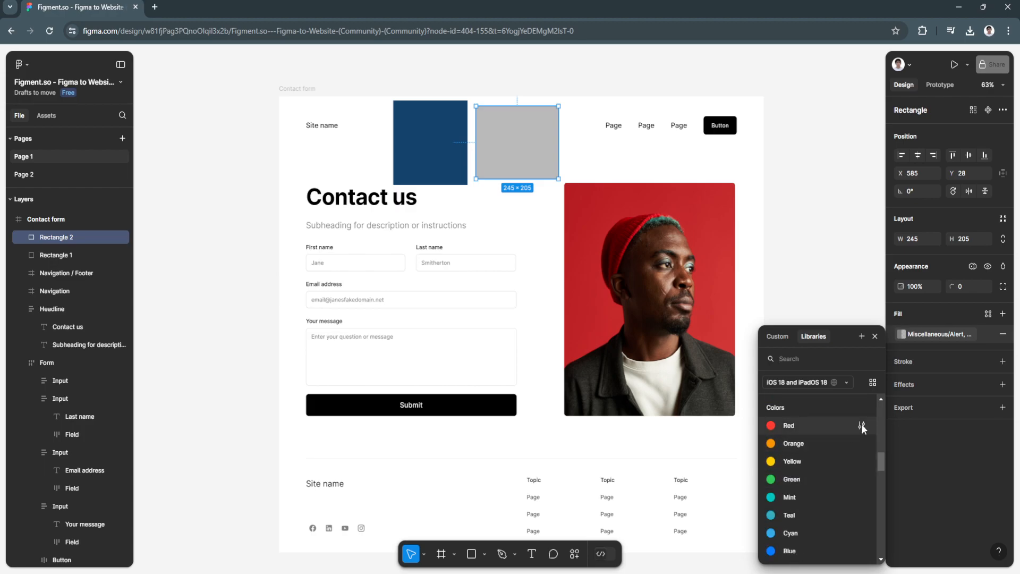
mouse_move(862, 426)
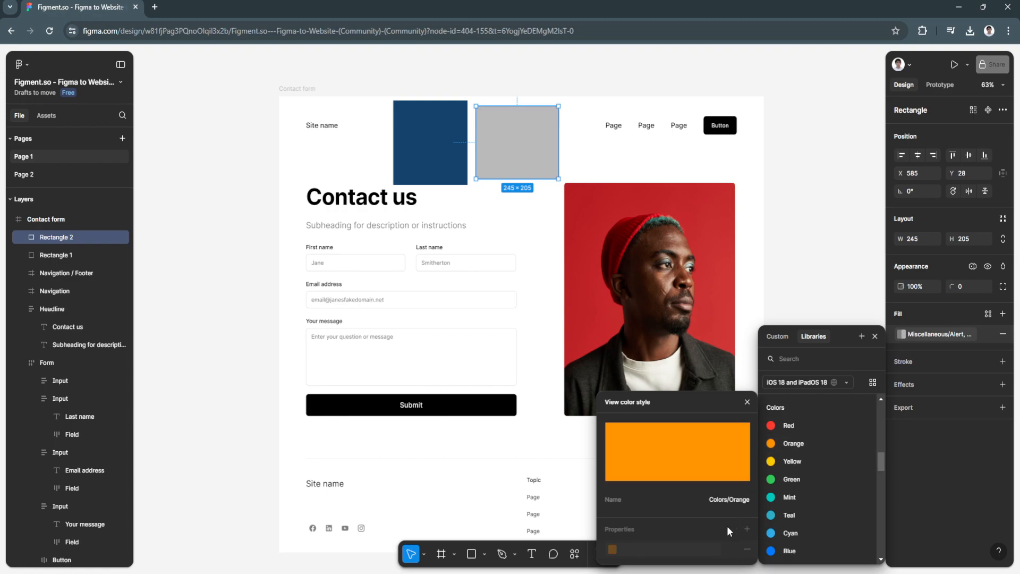
scroll(down, 3)
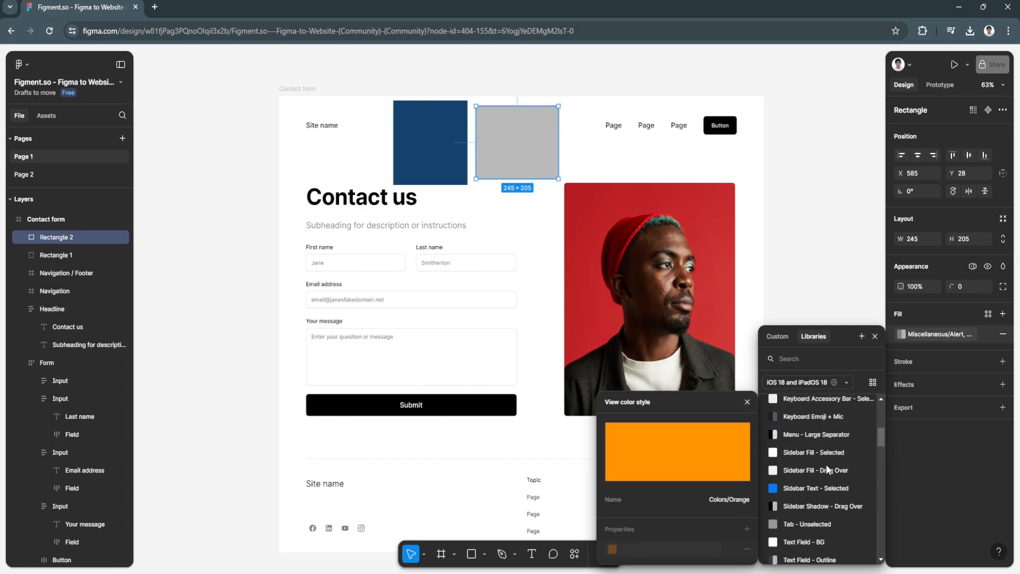